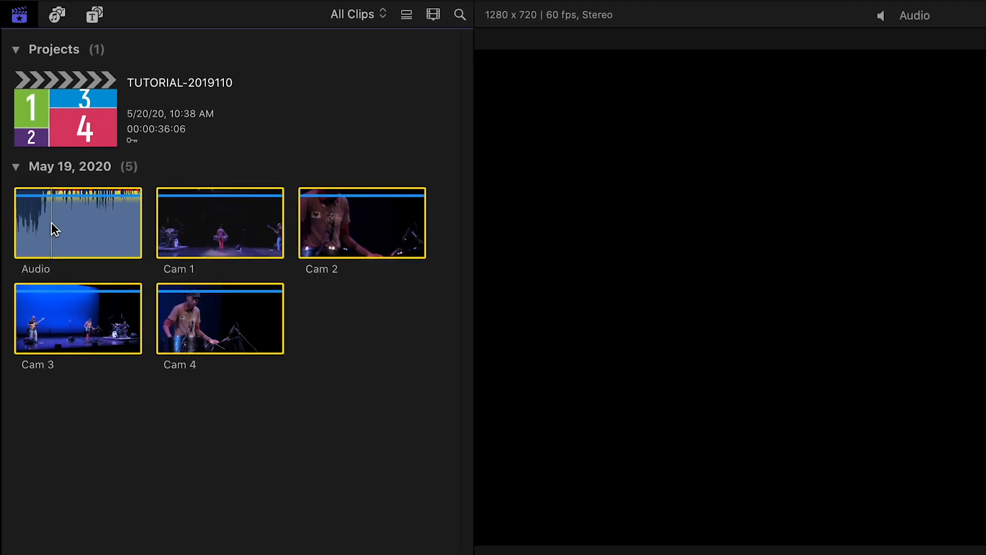
Step: Bring up the shortcut menu for the selected Audio and Cam 1–4 clips
right_click(52, 228)
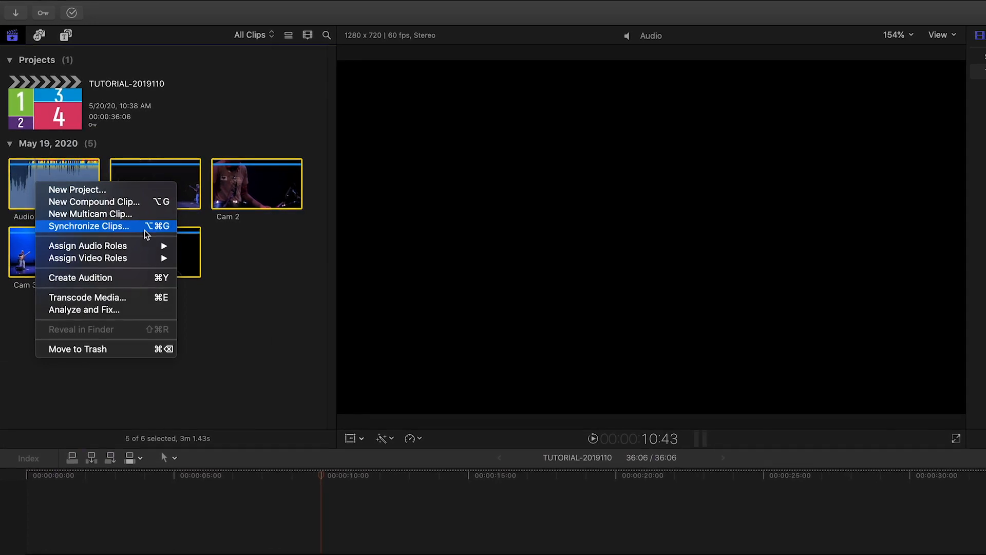
Step: Create a synchronized clip from the audio and four camera clips using audio alignment
left_click(88, 226)
type("Sychronized Clip")
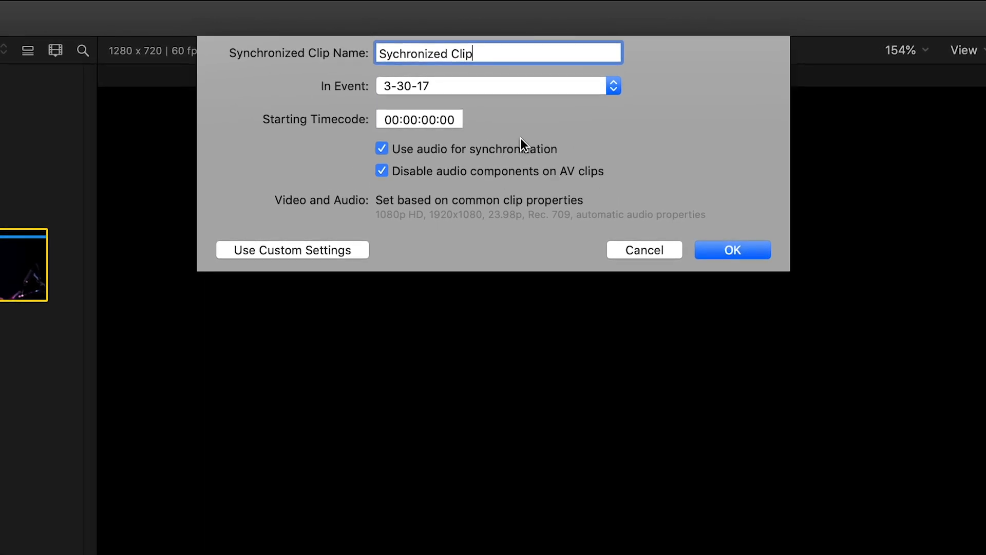
mouse_move(711, 245)
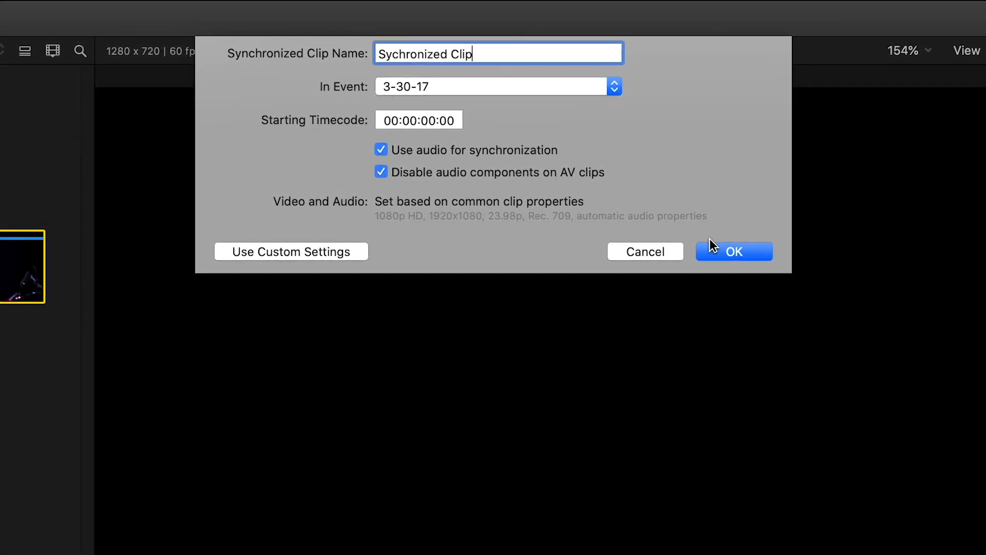
left_click(734, 251)
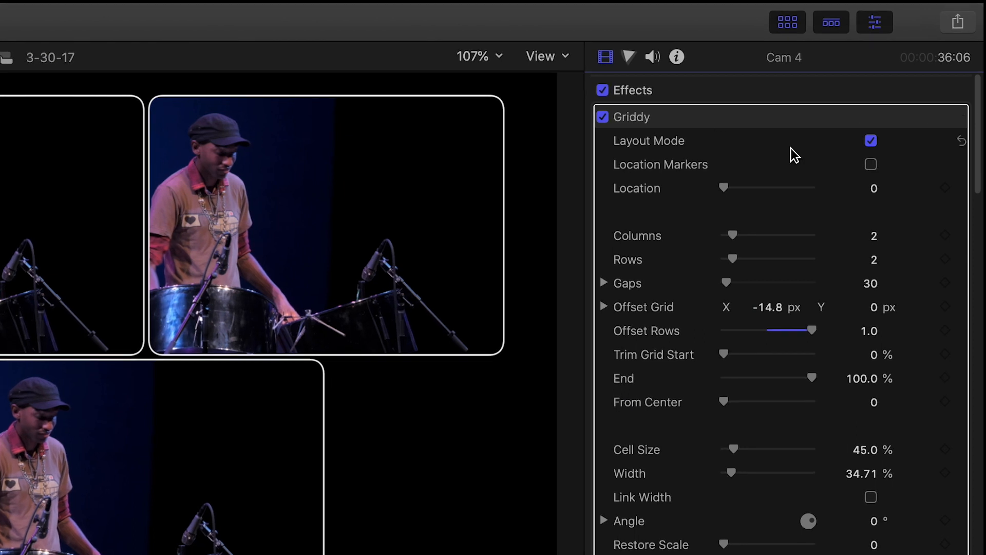
Step: Leave Griddy's Layout Mode preview so Cam 4 shows only its own cell
left_click(871, 141)
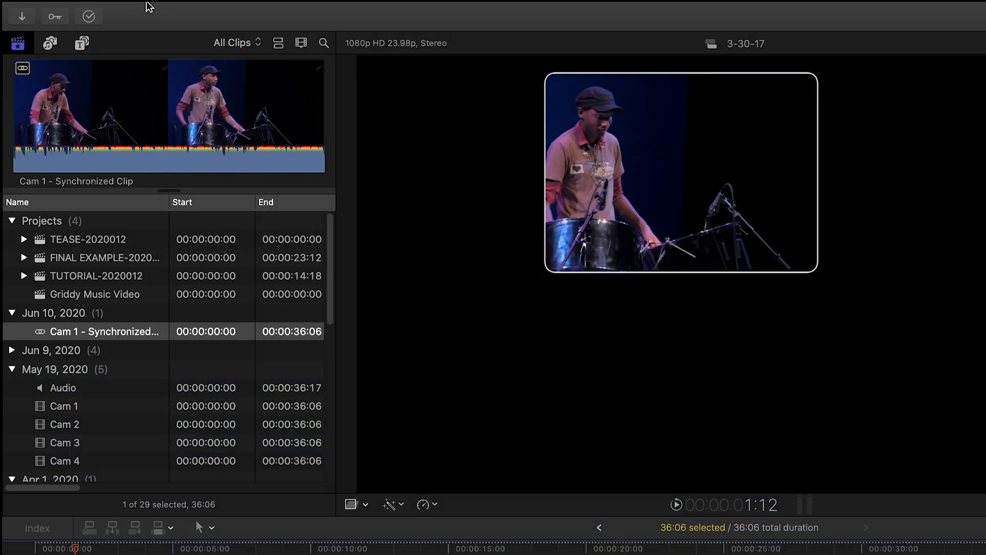
Step: Select Cam 1–3 in the timeline and reach the Edit menu's Paste Effects command
left_click(164, 10)
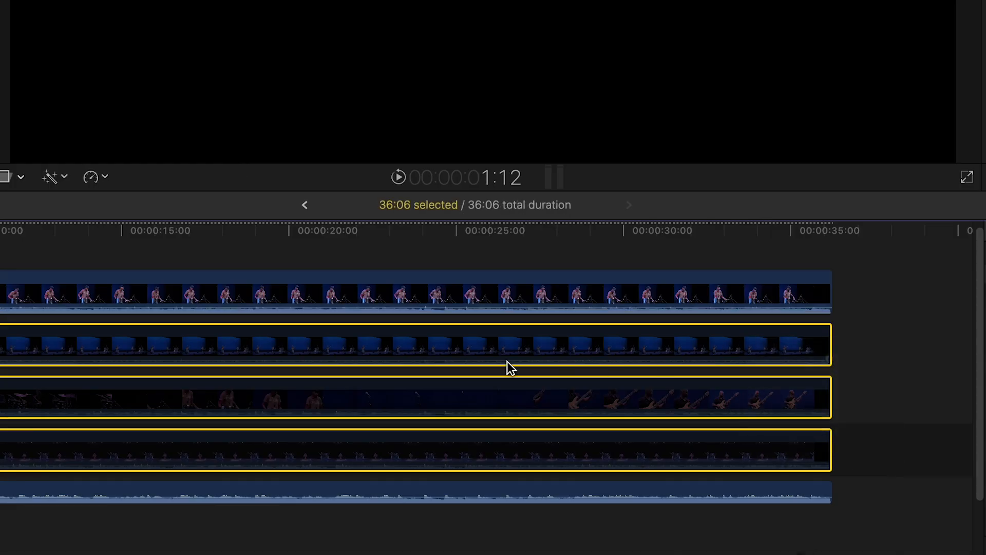
left_click(109, 6)
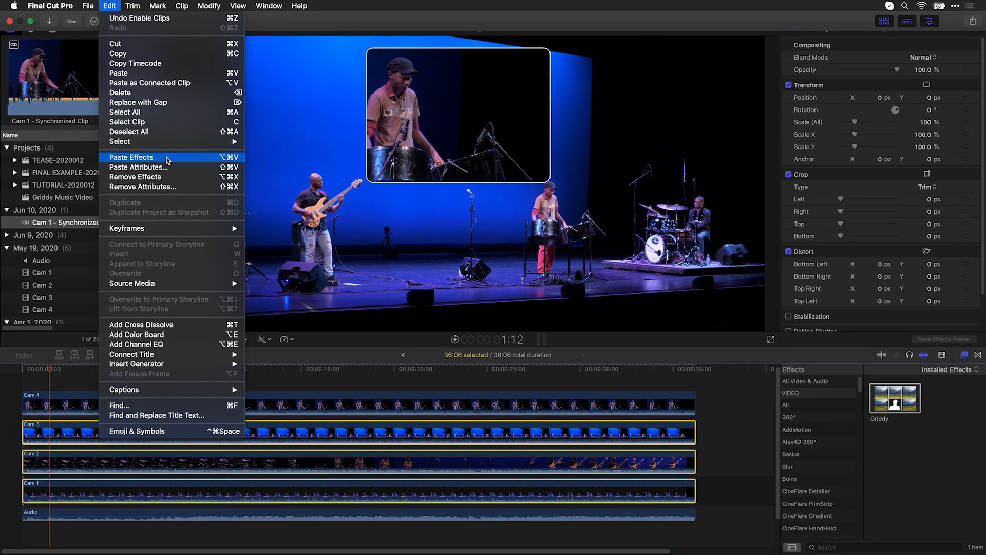
Step: Paste Griddy onto Cam 1–3 and set each clip's Location so the four cells fill
left_click(131, 157)
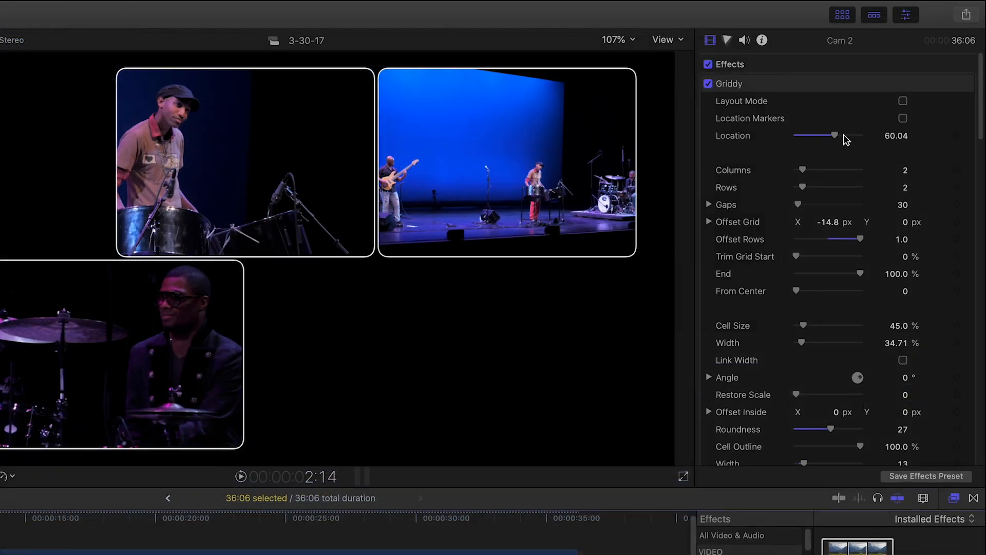
left_click_drag(835, 135, 839, 136)
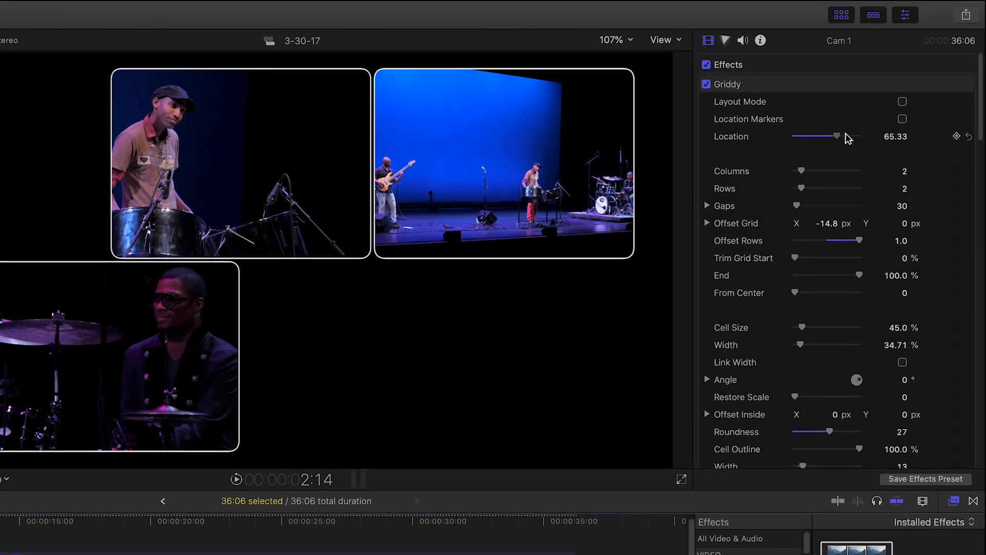
left_click_drag(839, 137, 845, 137)
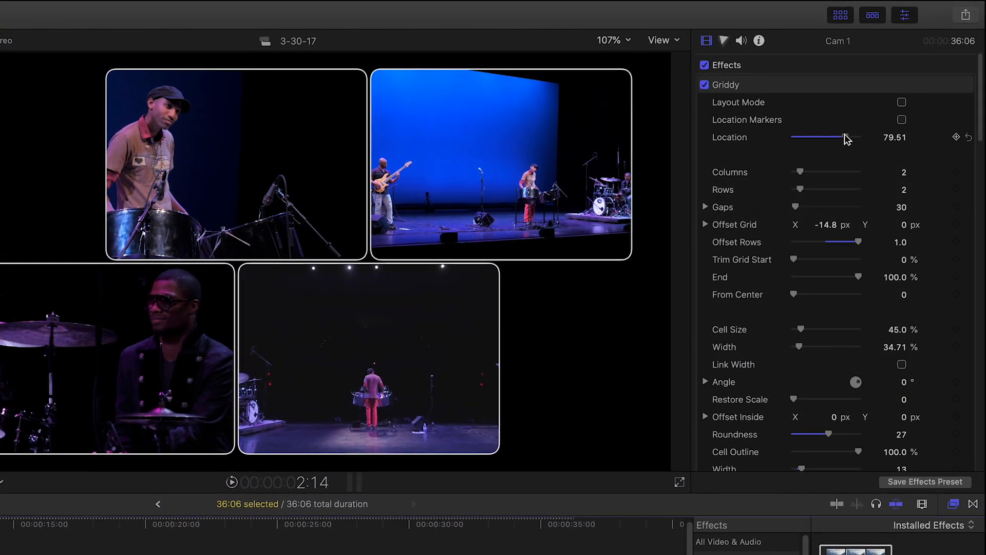